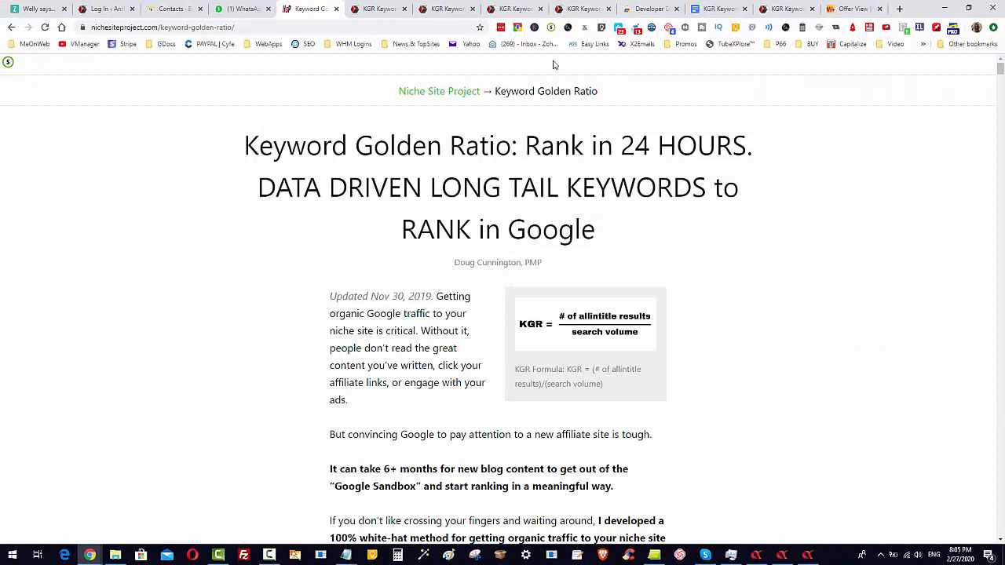
mouse_move(821, 334)
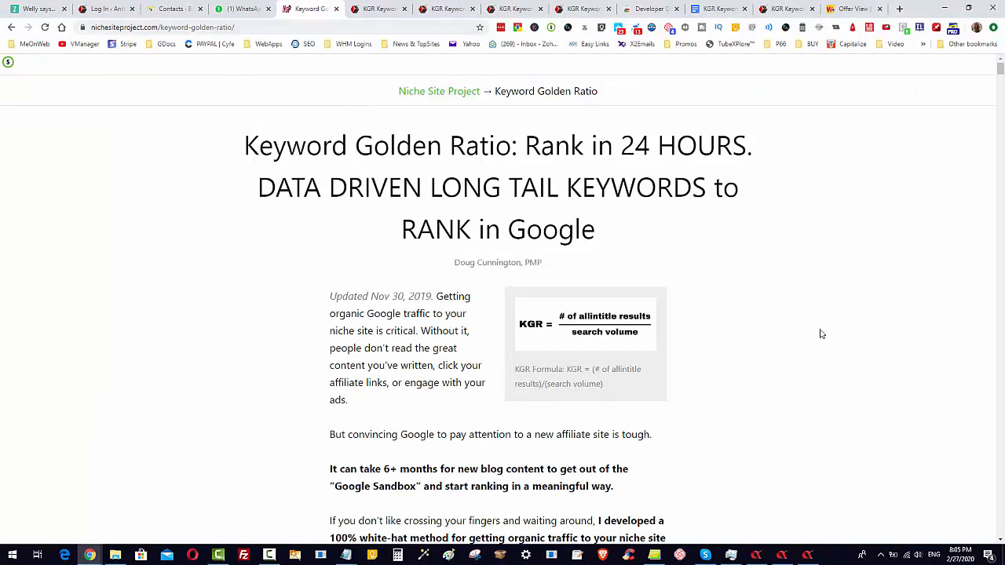
mouse_move(781, 358)
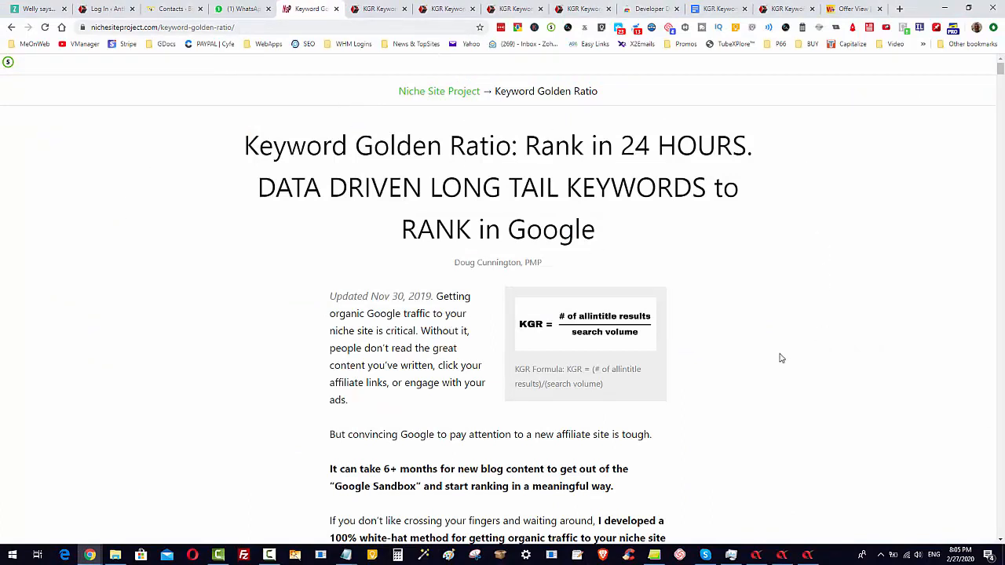
mouse_move(817, 443)
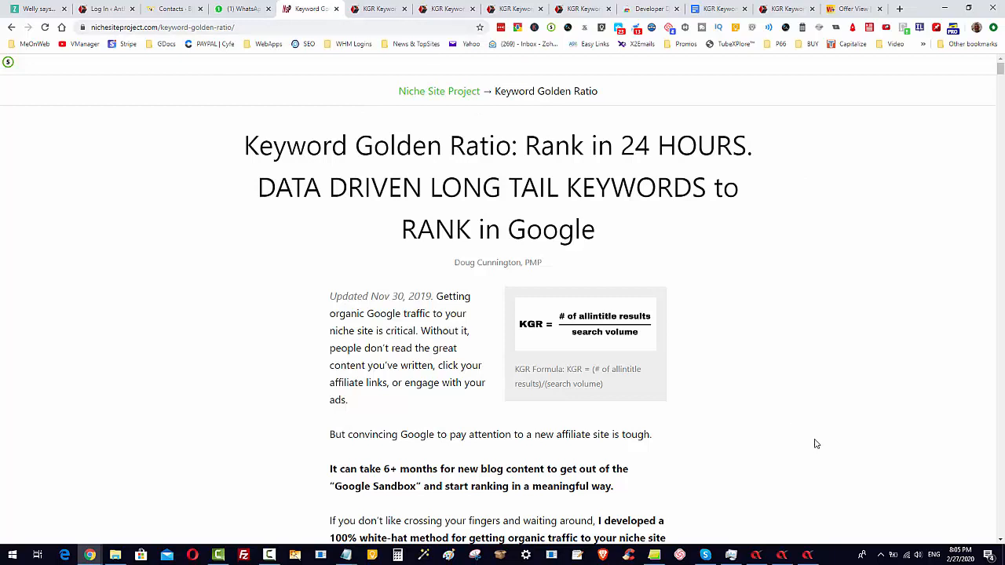
mouse_move(781, 439)
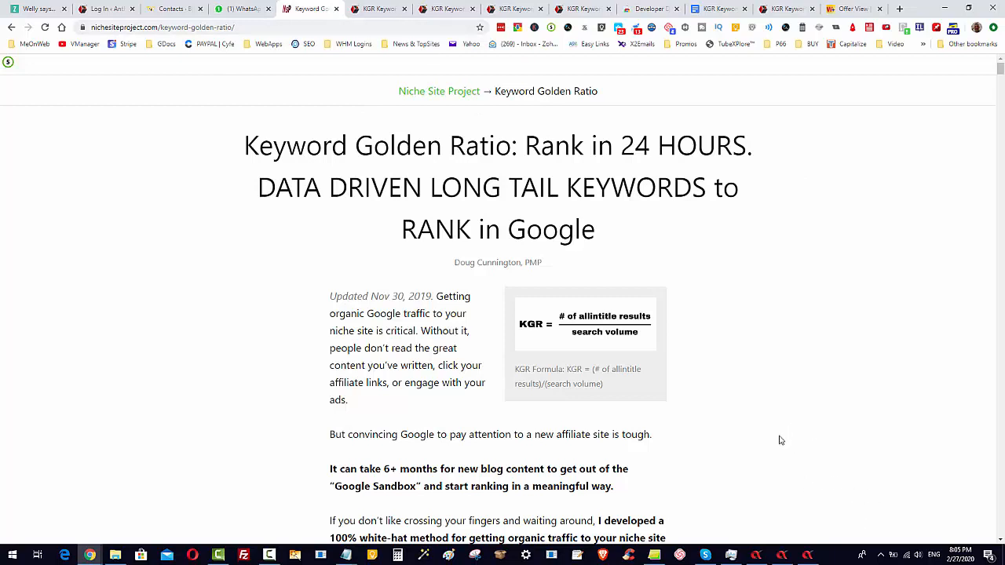
mouse_move(414, 189)
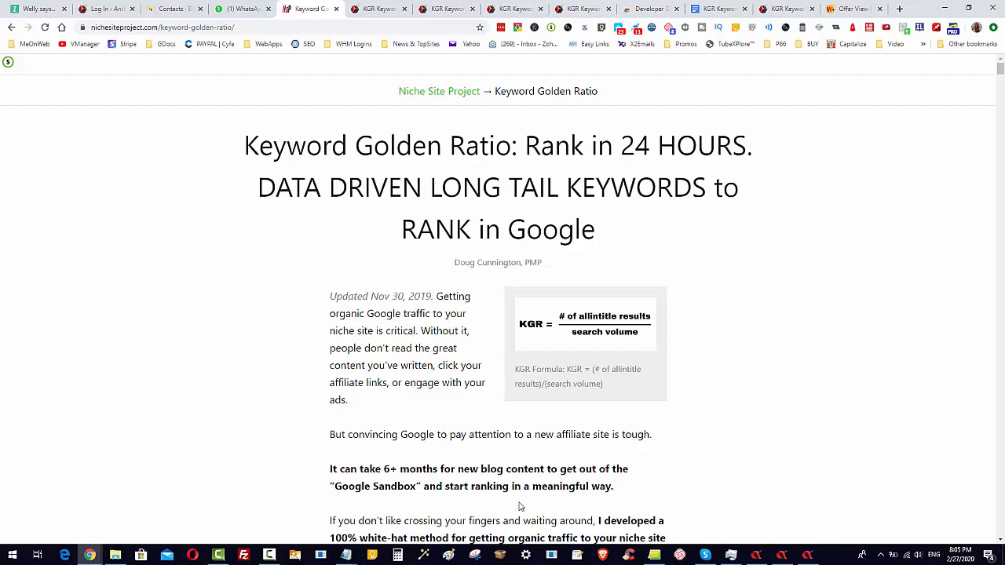
mouse_move(814, 451)
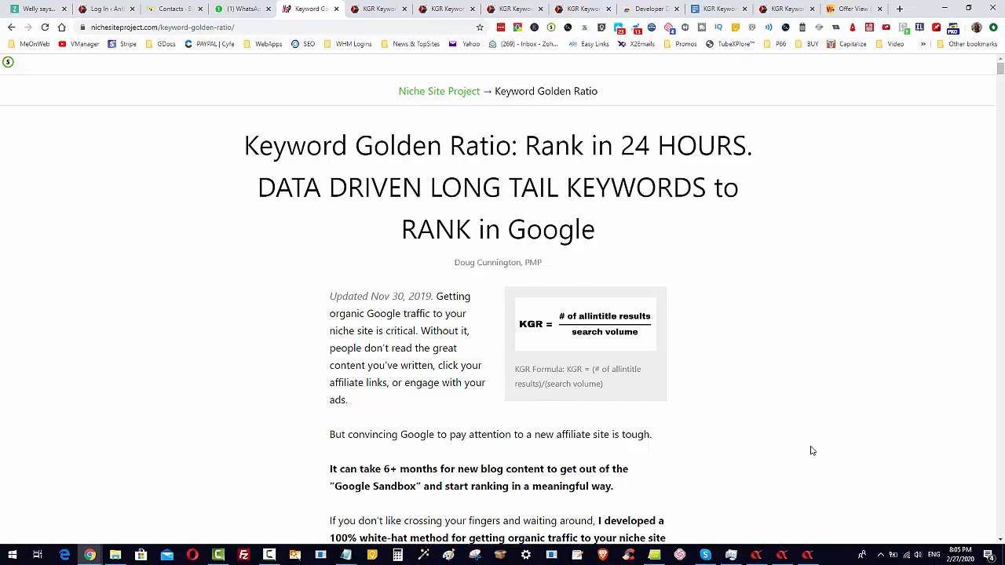
Scroll through the BMX project's results table as allintitle counts and KGR scores fill in.
scroll(down, 3)
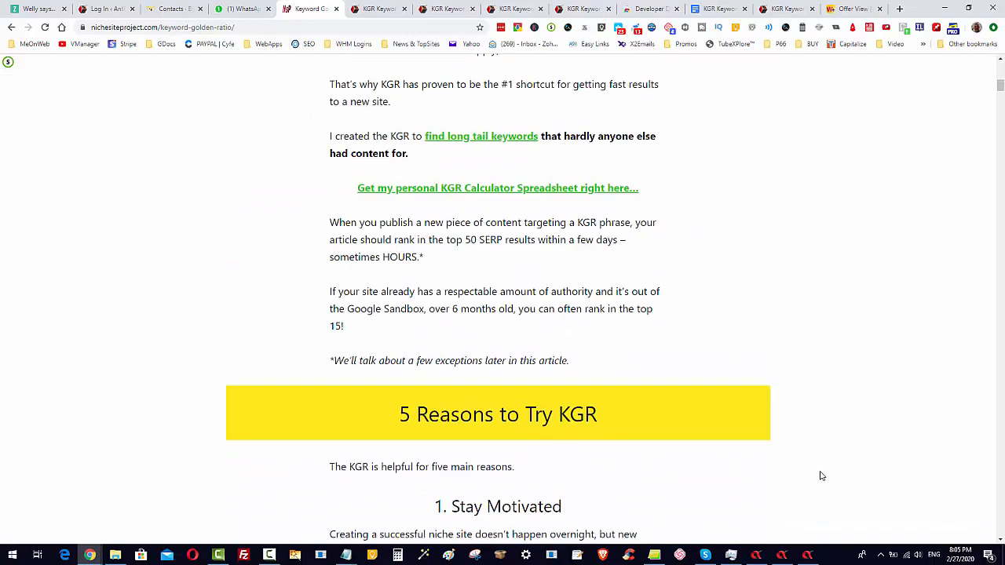
scroll(down, 3)
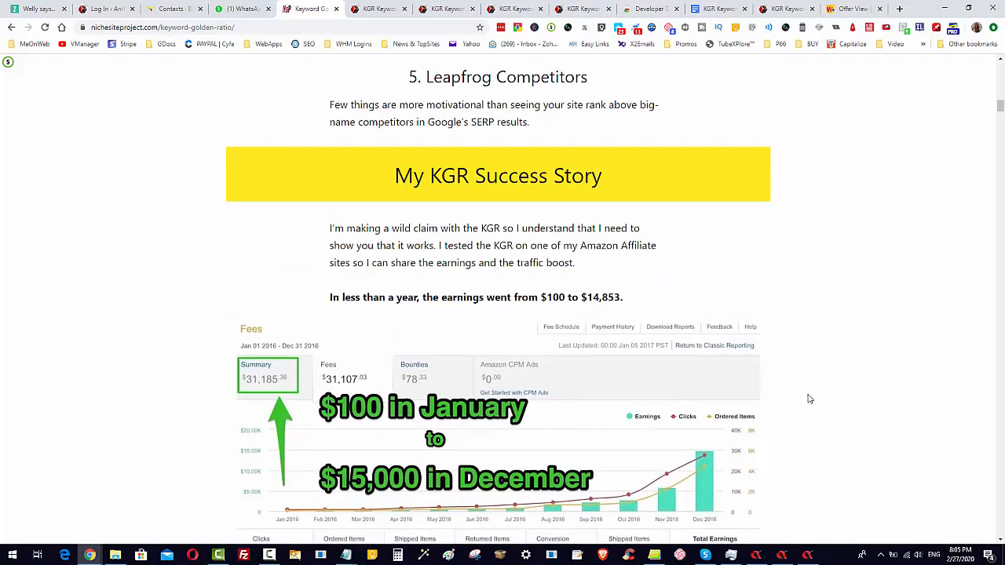
scroll(down, 3)
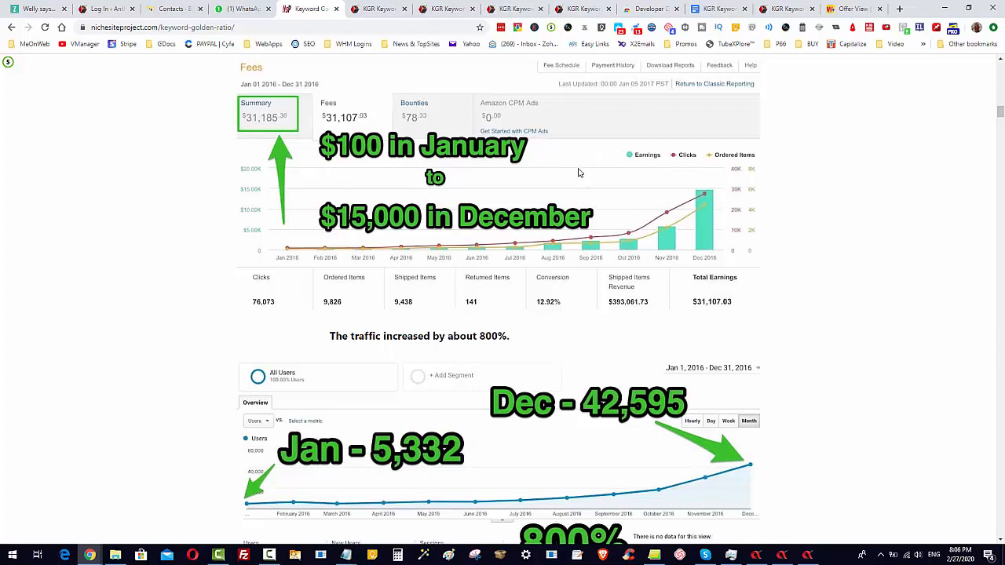
mouse_move(628, 219)
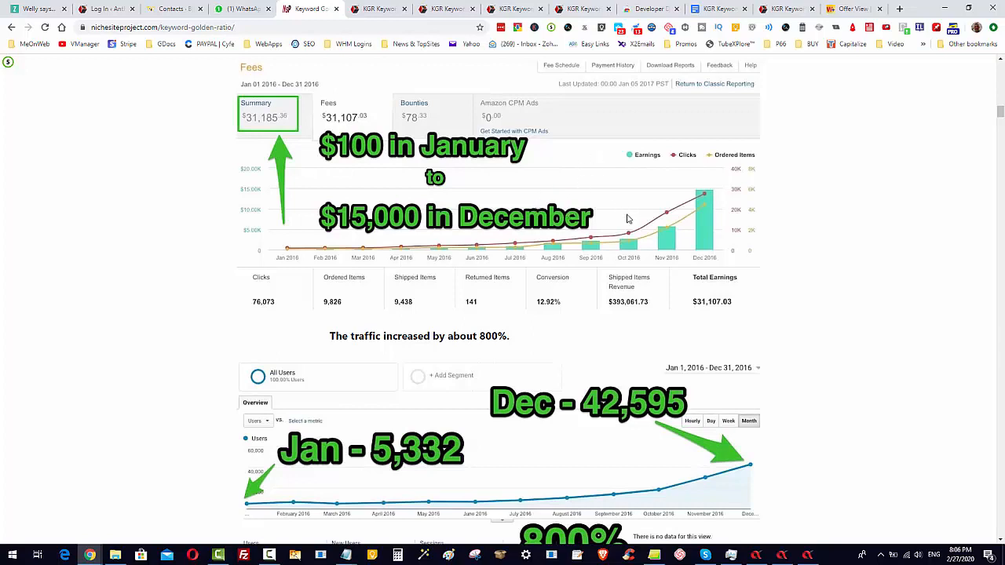
mouse_move(521, 162)
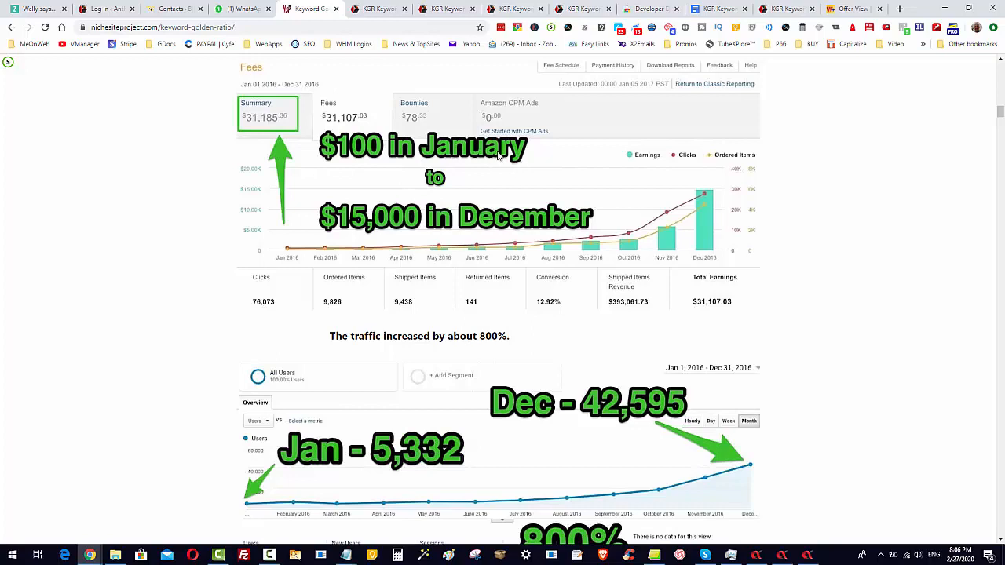
mouse_move(388, 141)
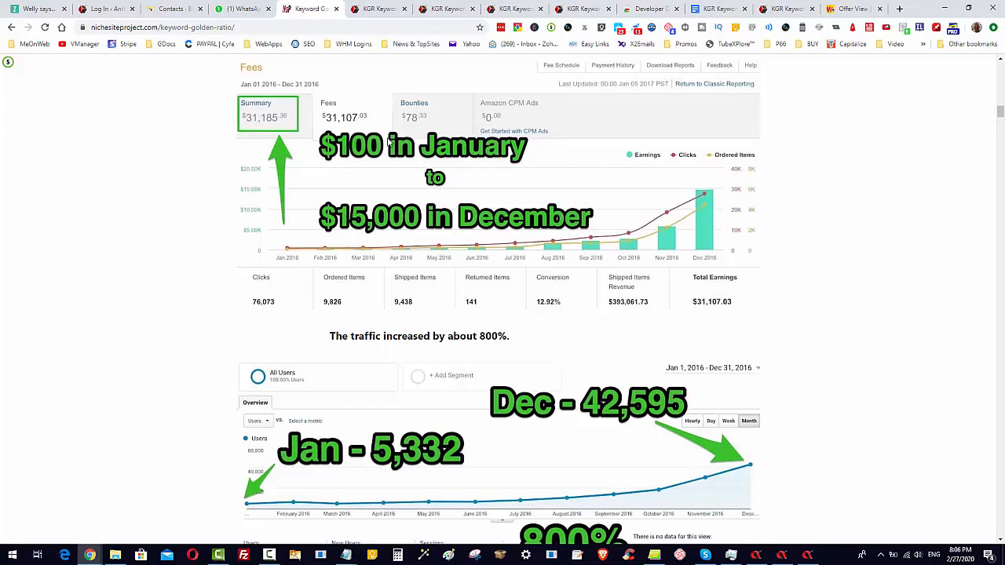
mouse_move(455, 156)
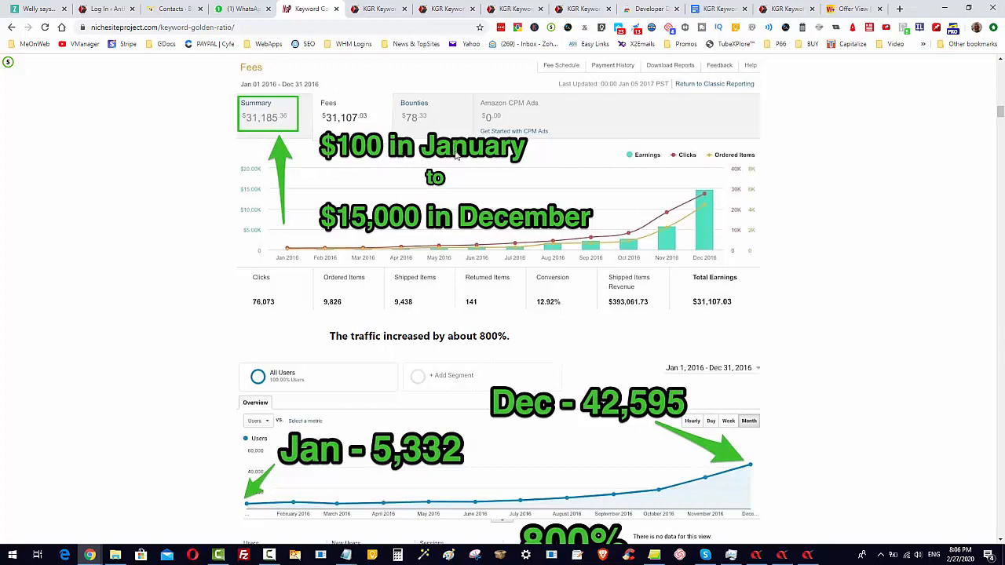
mouse_move(436, 159)
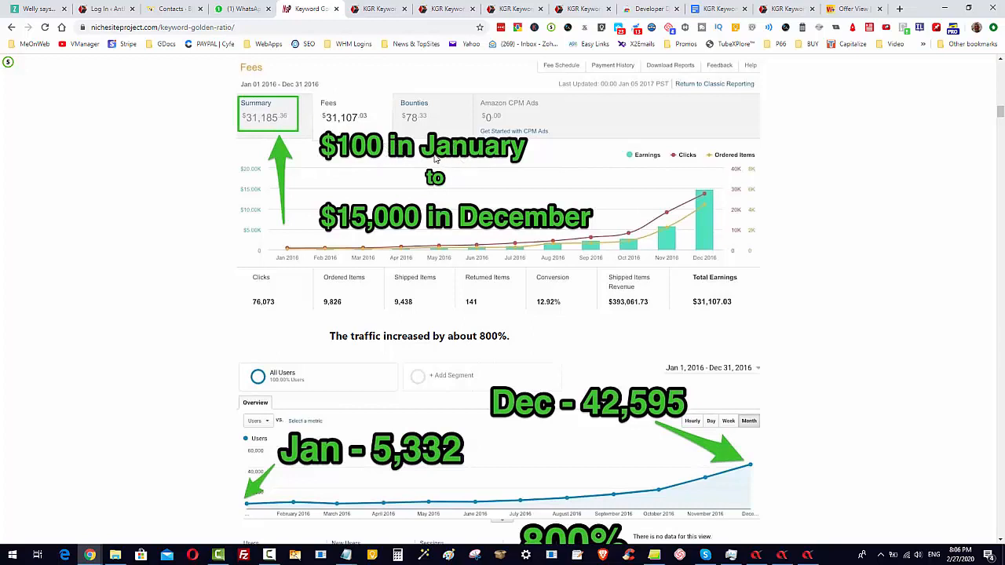
mouse_move(477, 234)
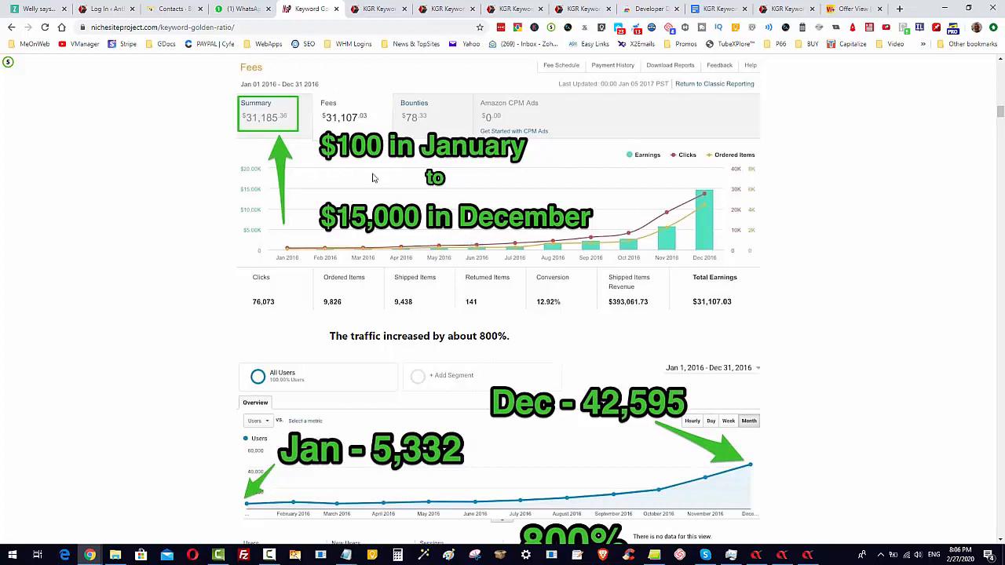
scroll(down, 3)
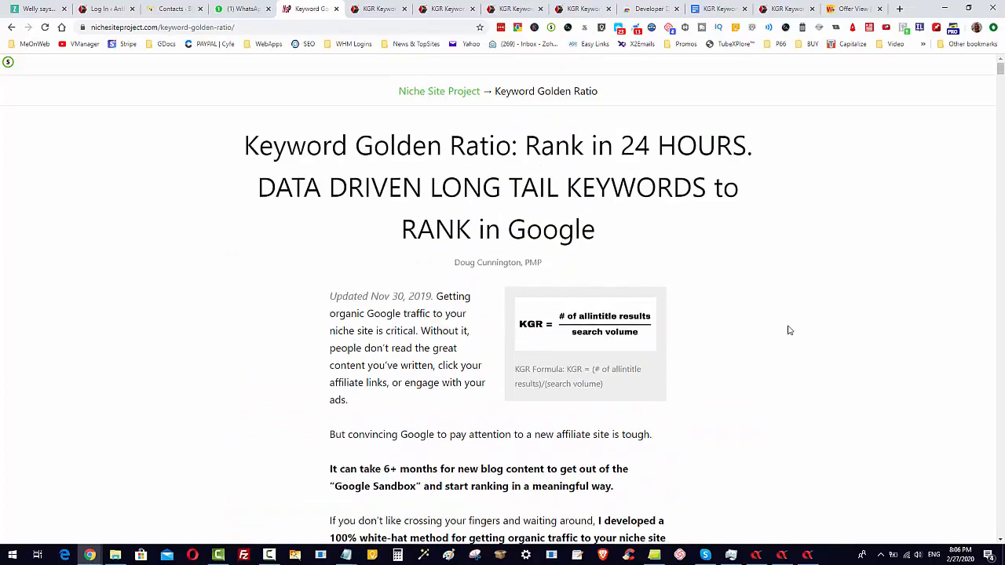
scroll(down, 3)
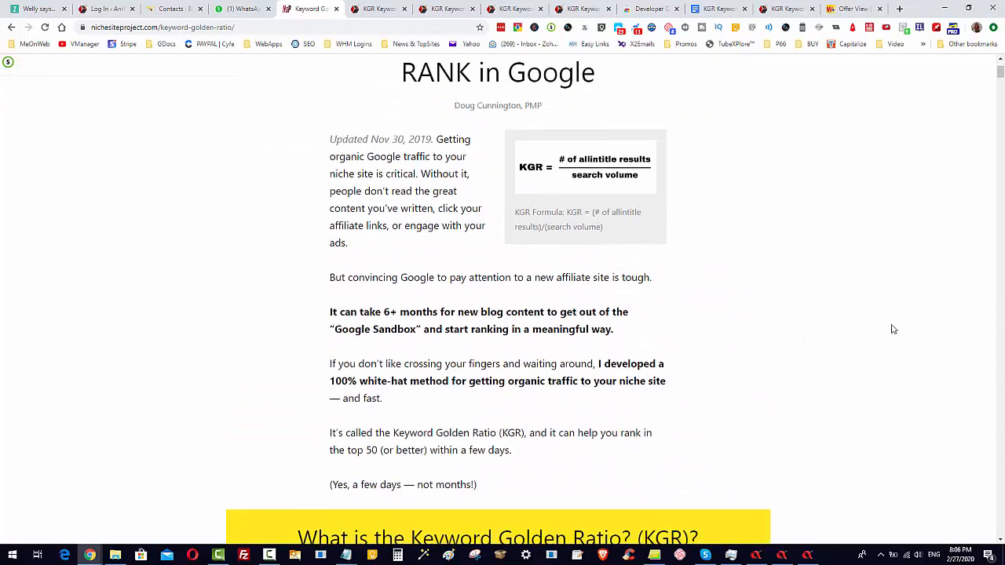
mouse_move(836, 404)
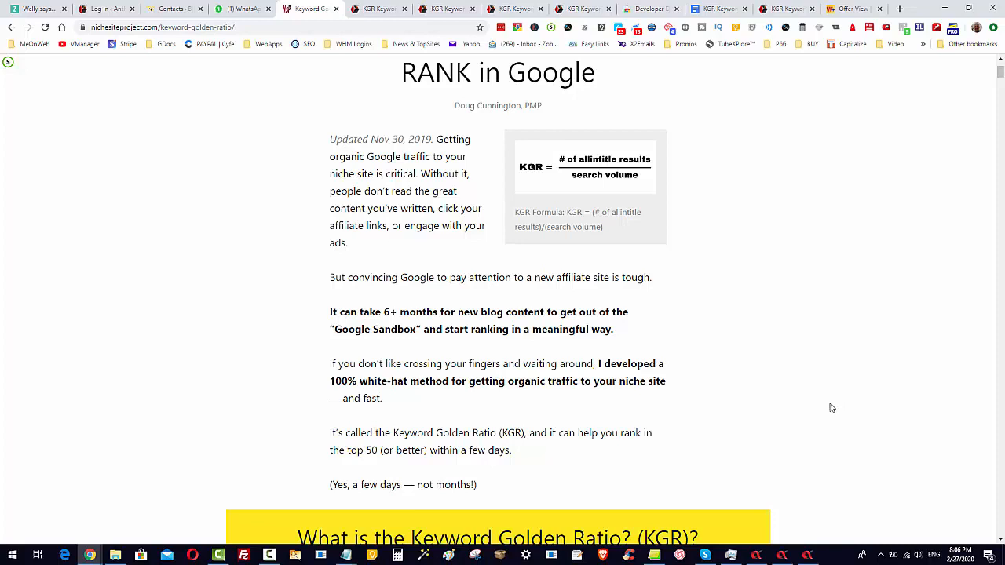
mouse_move(828, 409)
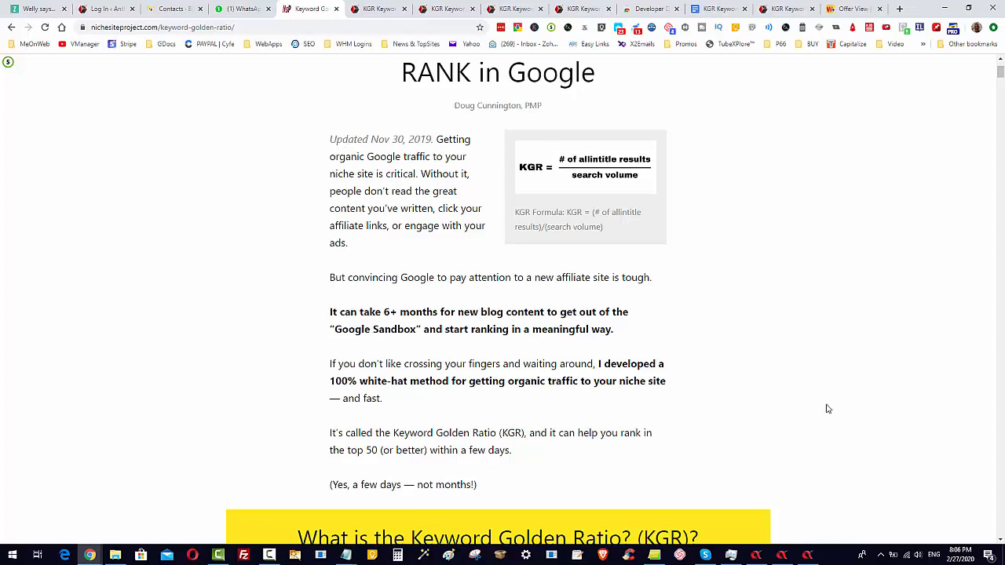
mouse_move(836, 417)
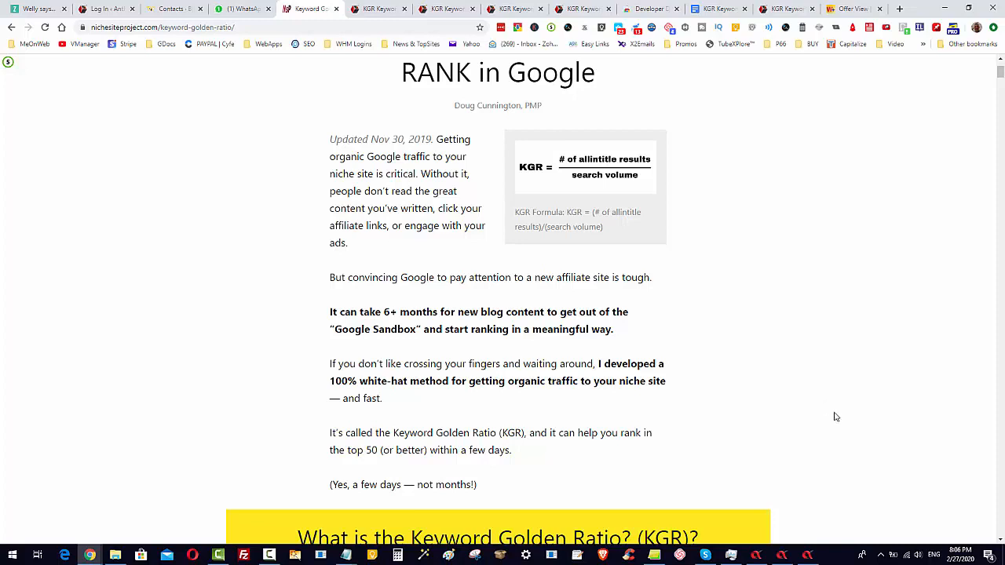
mouse_move(832, 416)
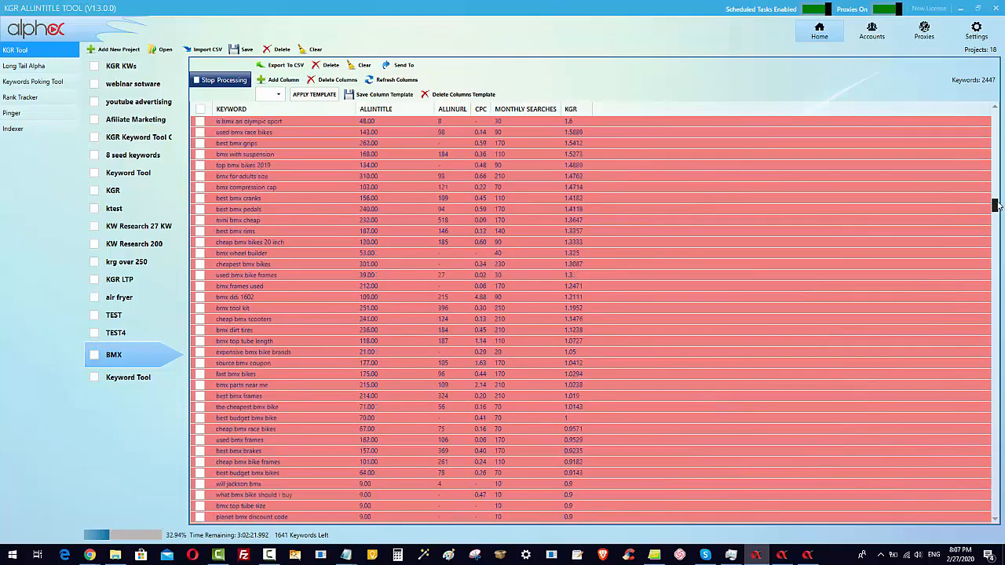
scroll(down, 3)
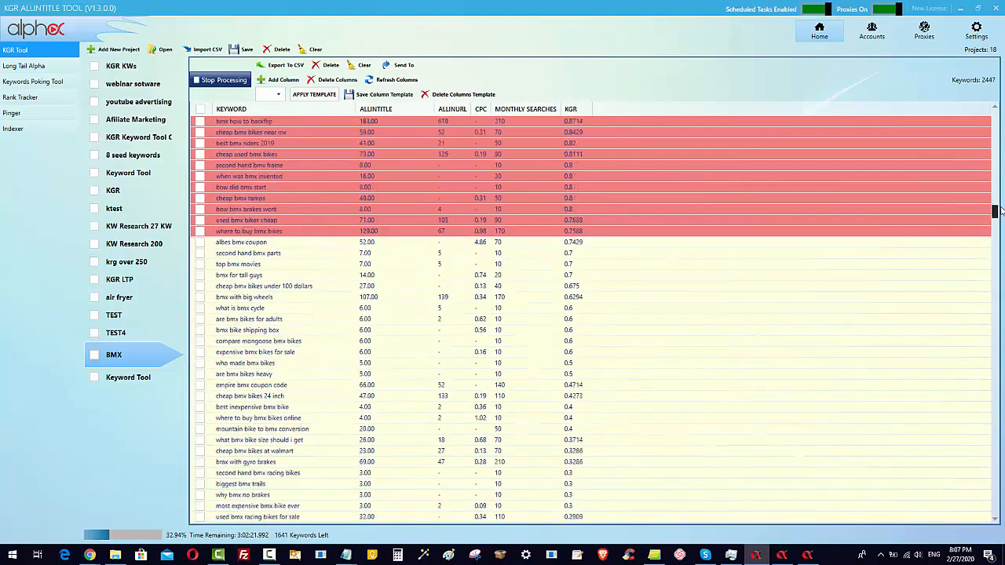
scroll(down, 3)
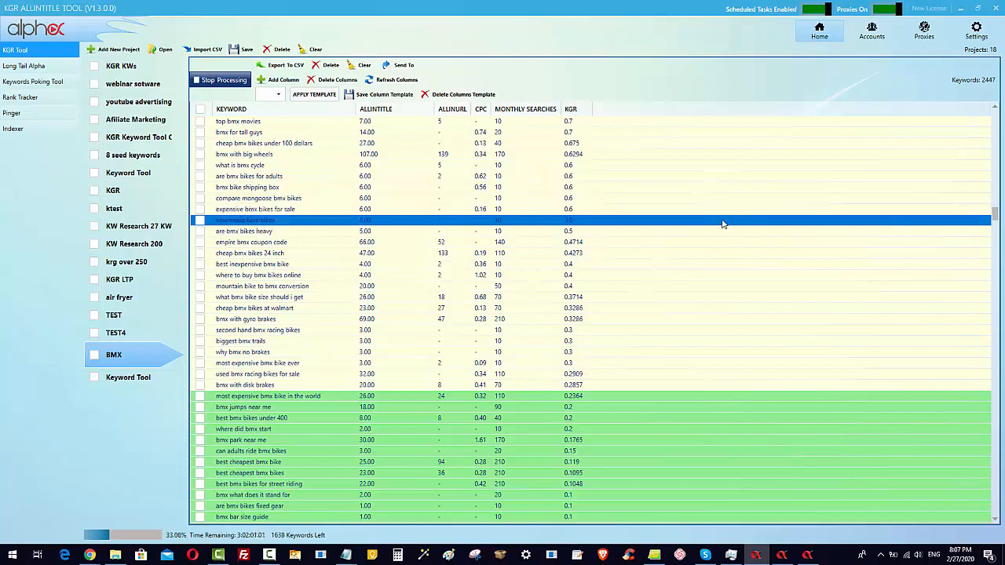
mouse_move(741, 226)
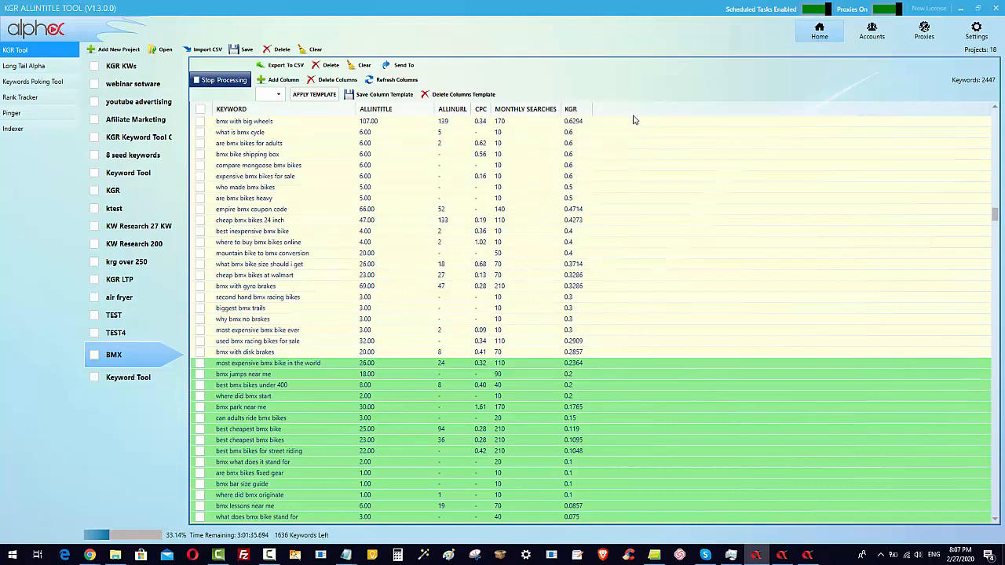
scroll(down, 3)
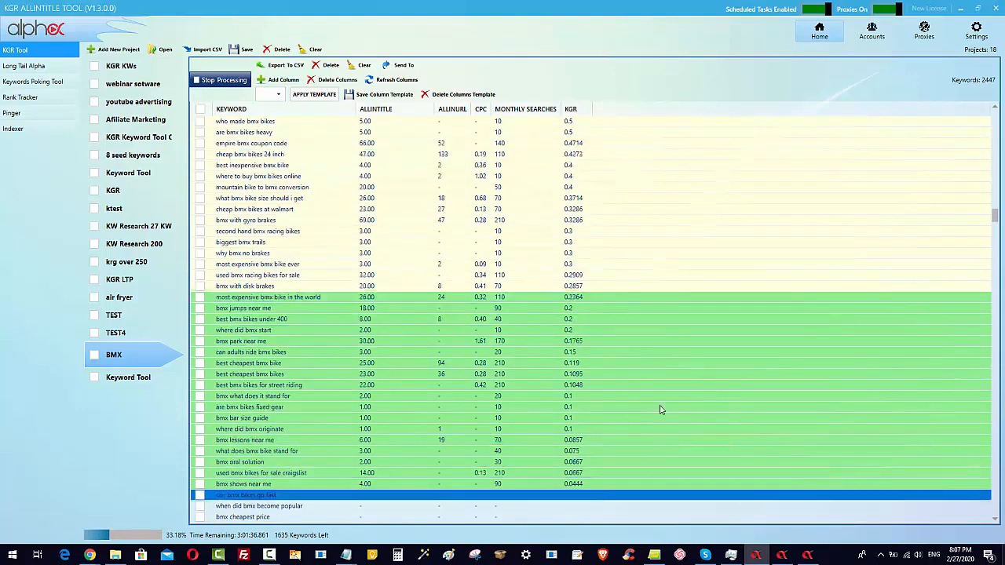
click(251, 352)
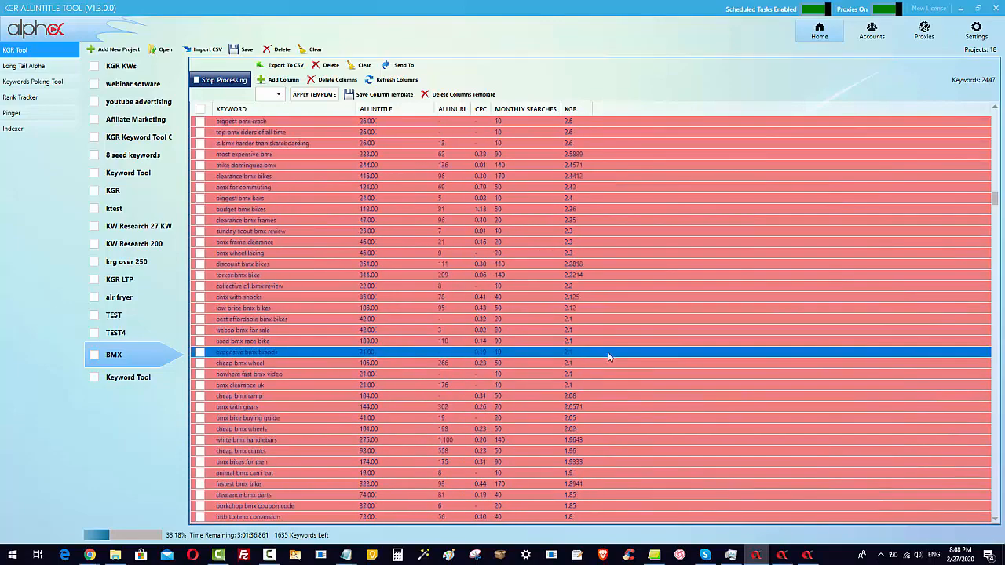
scroll(down, 3)
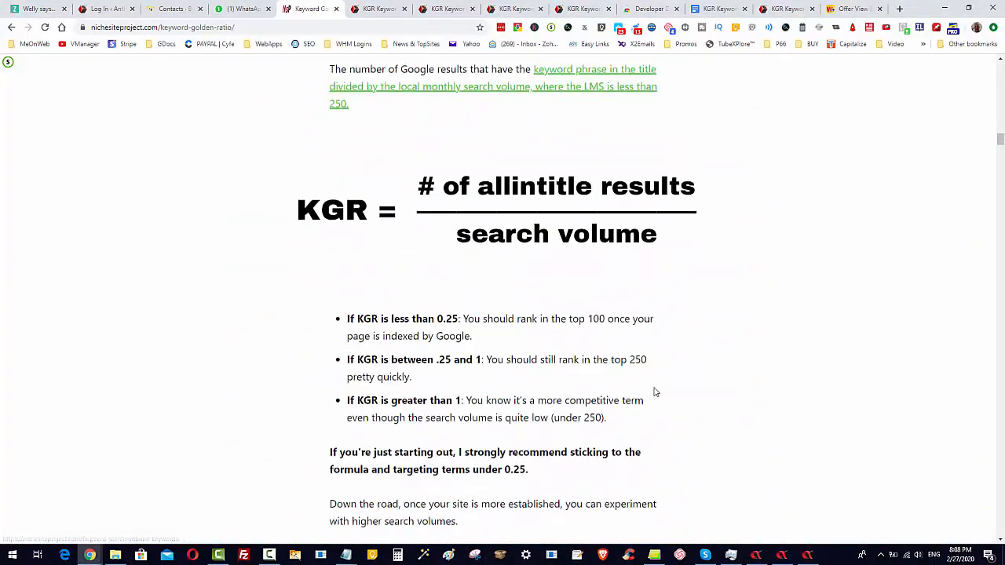
Scroll the Keyword Golden Ratio article down to the allintitle operator and Captcha note.
scroll(down, 3)
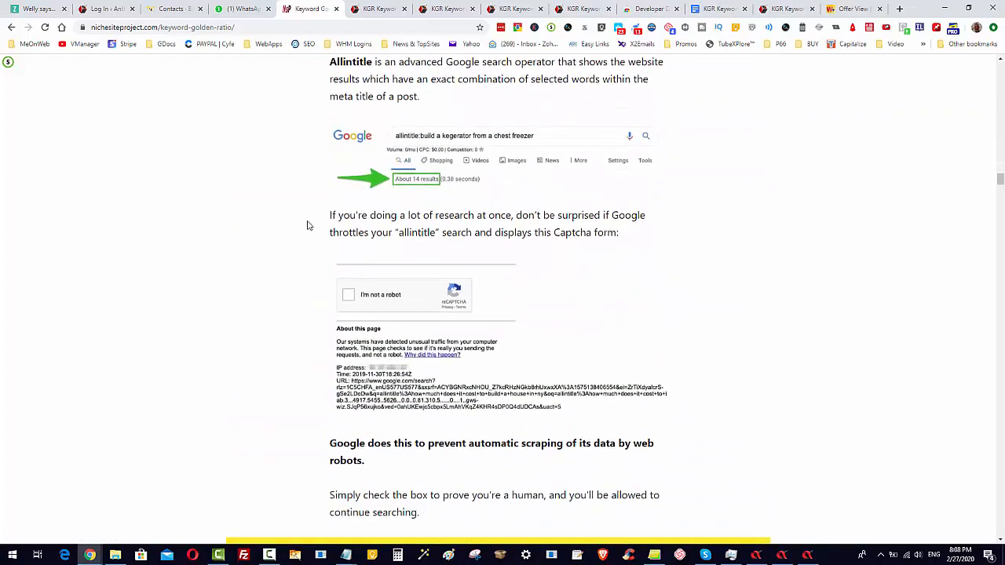
mouse_move(448, 148)
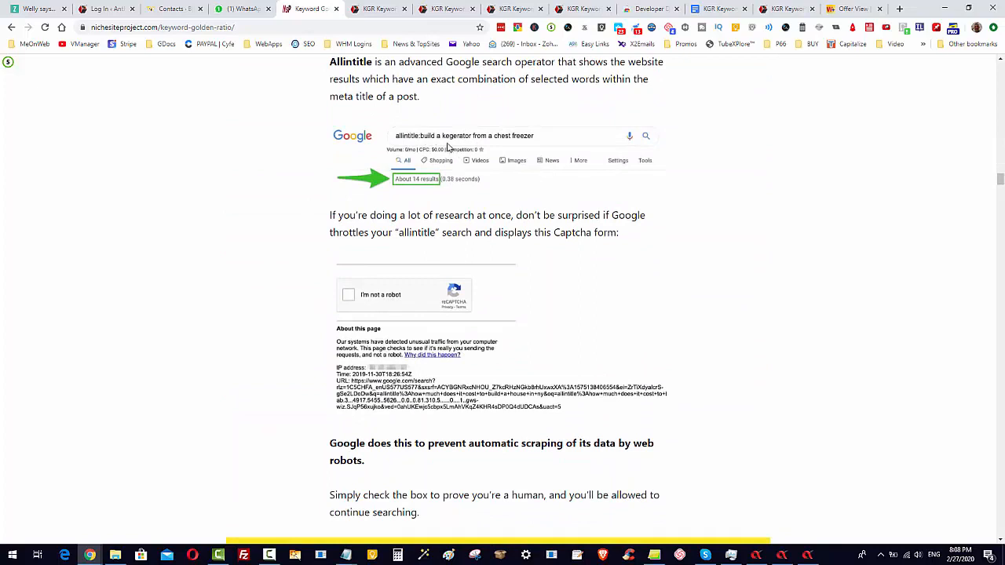
mouse_move(485, 186)
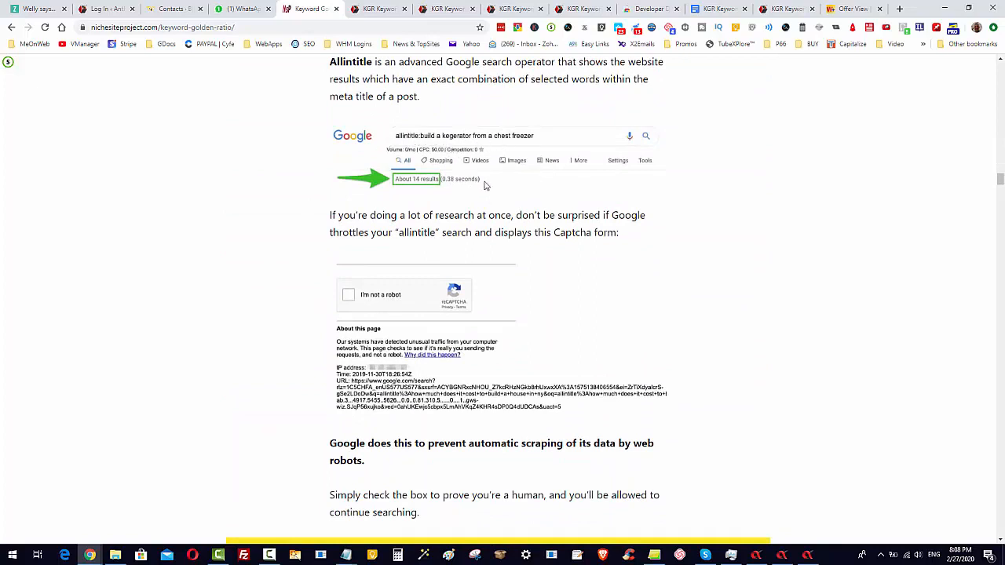
mouse_move(895, 285)
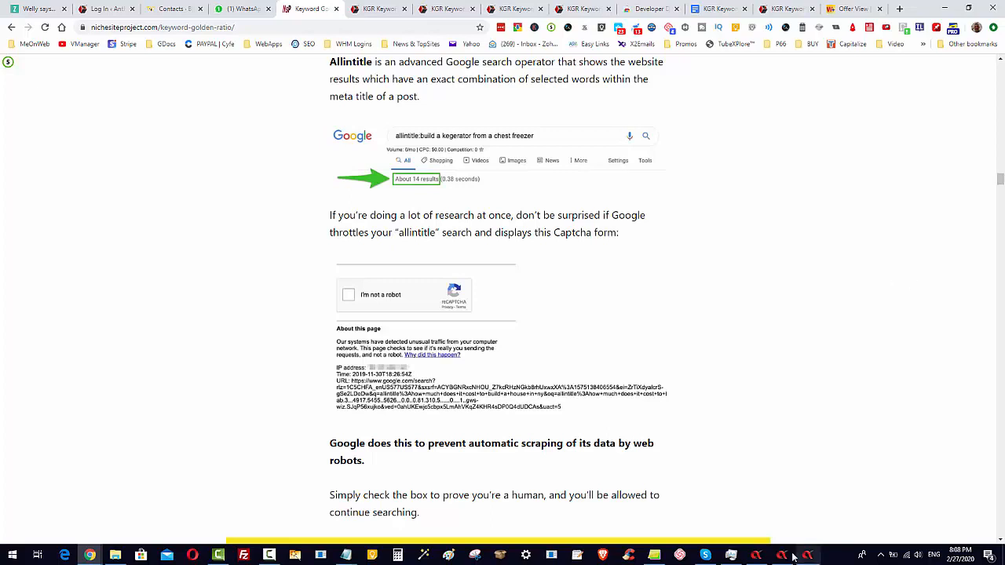
Return to the BMX keyword table and scroll down to the yellow and green rows.
click(809, 555)
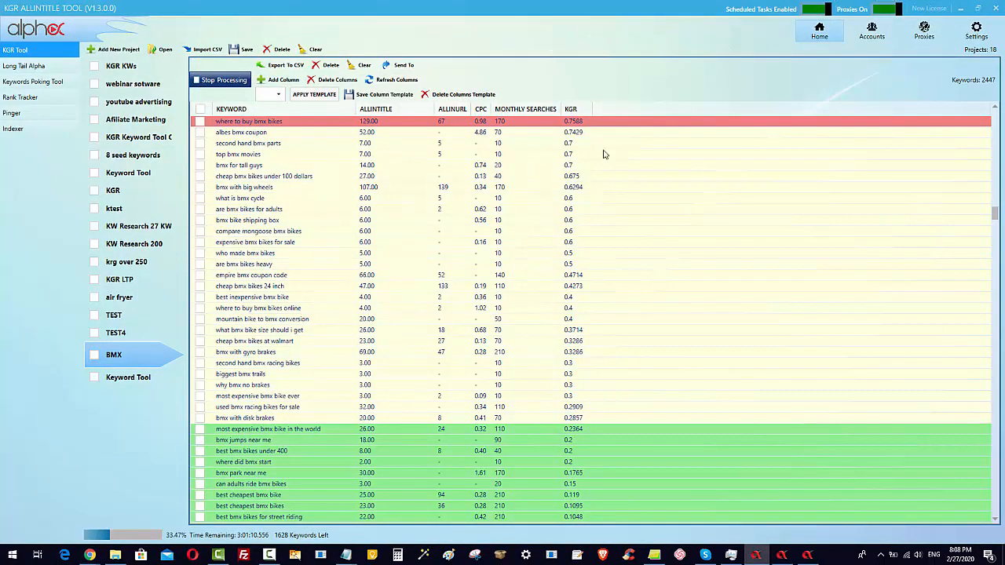
scroll(down, 3)
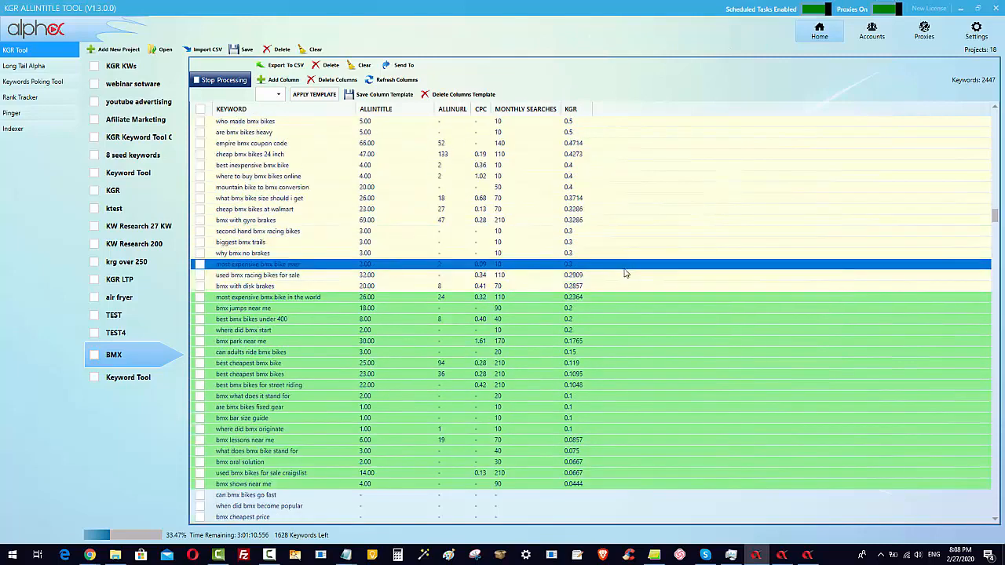
click(258, 275)
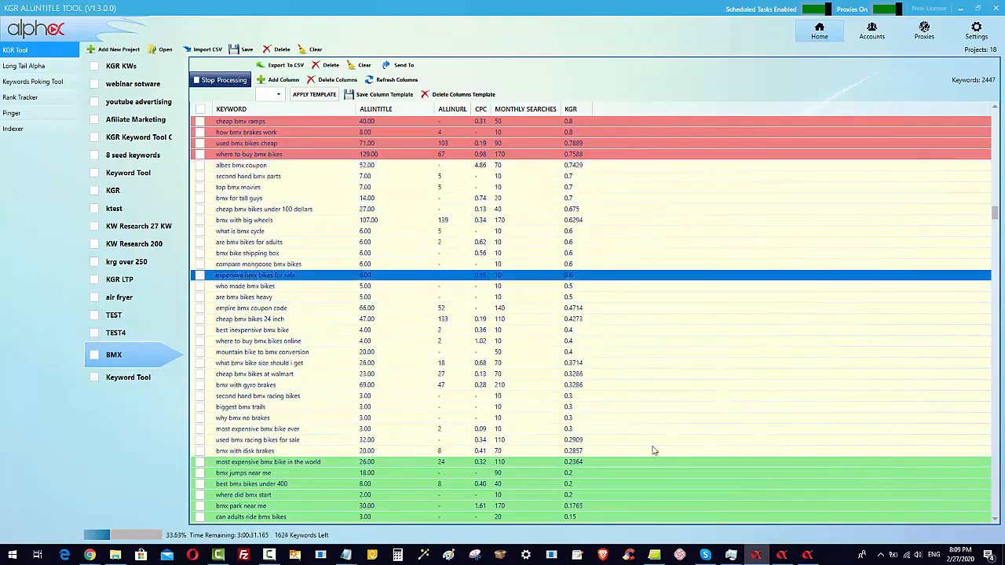
scroll(down, 3)
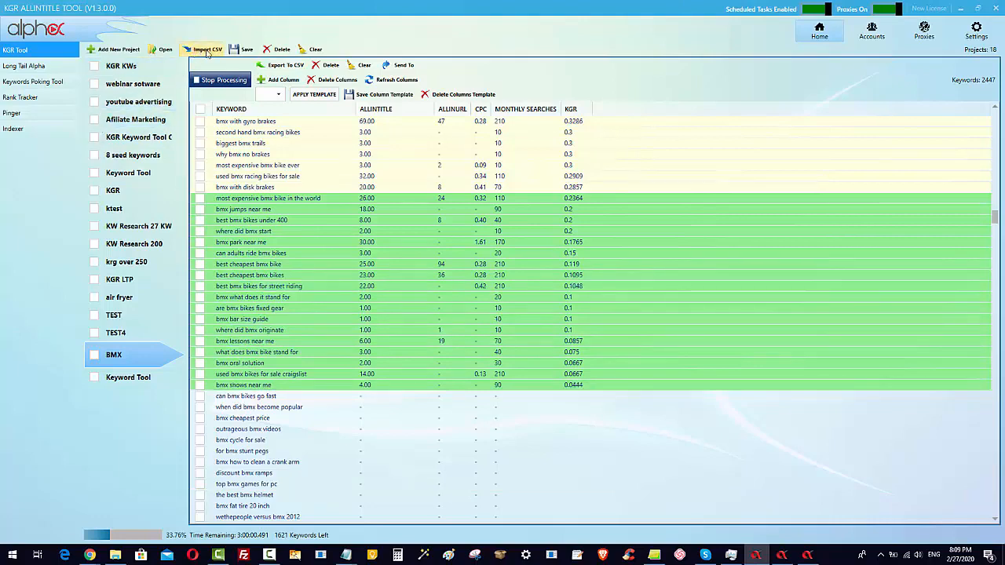
Import the keyword_research_tool-phrase_related-us CSV from Downloads.
click(207, 48)
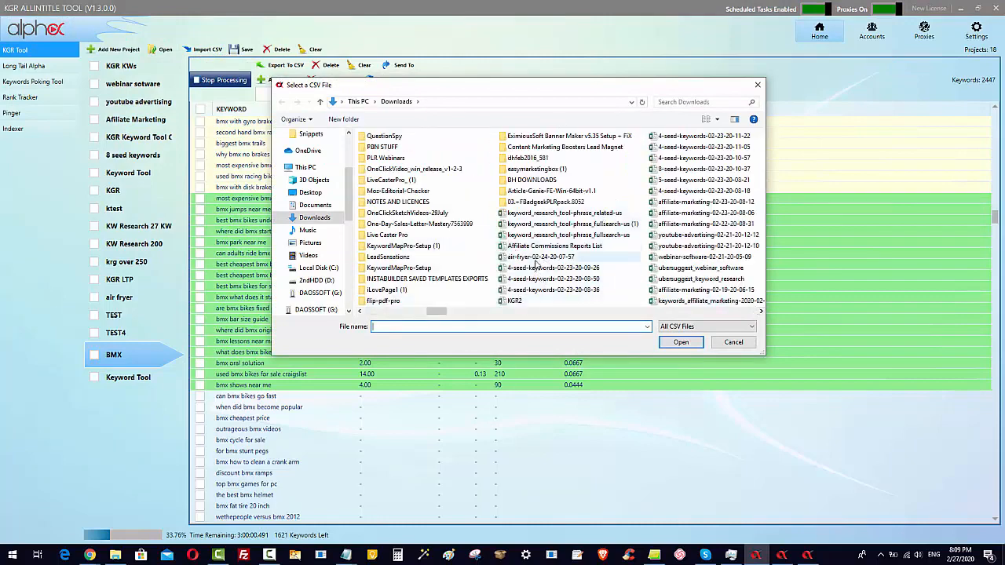
click(565, 213)
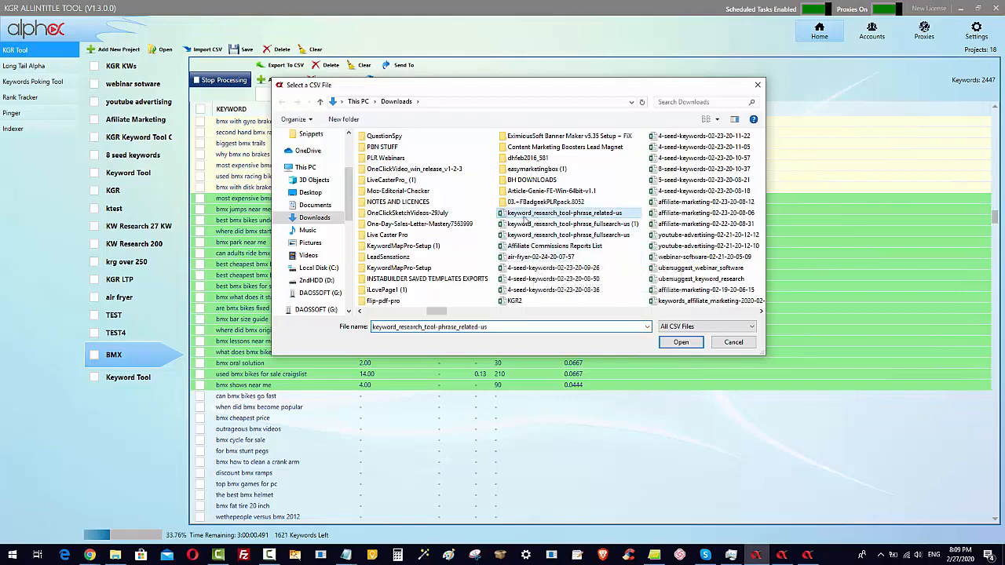
click(681, 341)
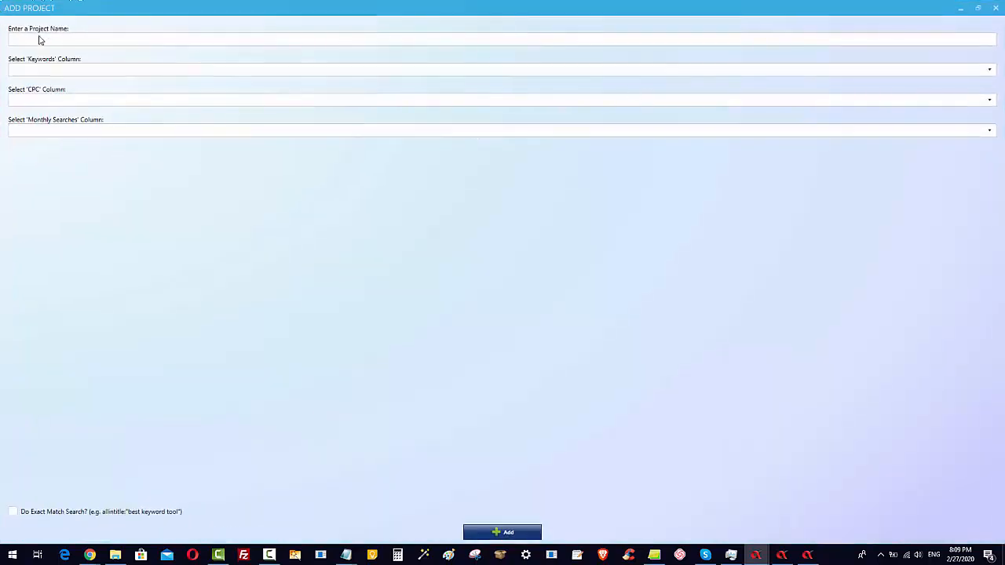
Add project 'Test' mapping Keyword, CPC (USD) and Volume to keywords, CPC and monthly searches.
text(Test)
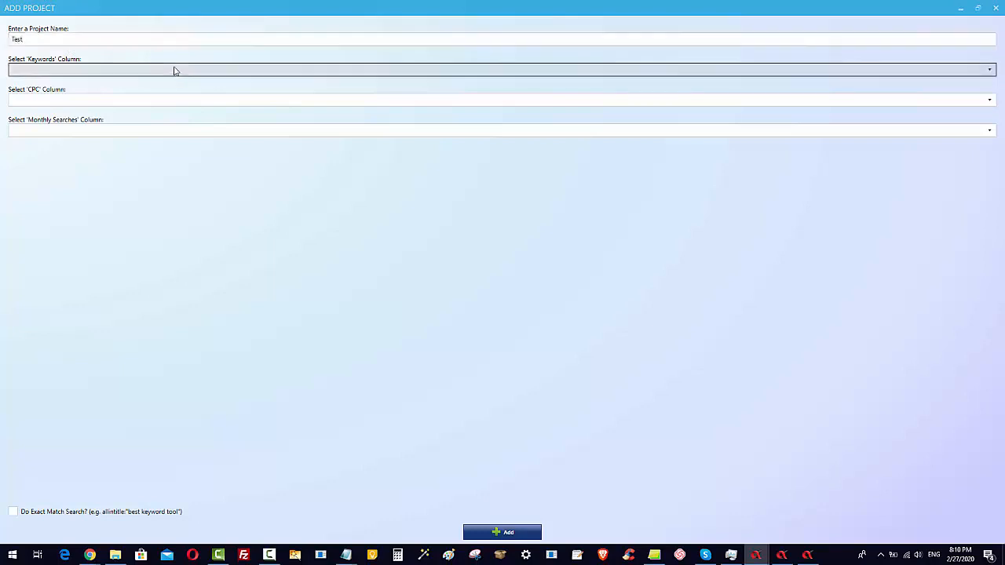
click(502, 69)
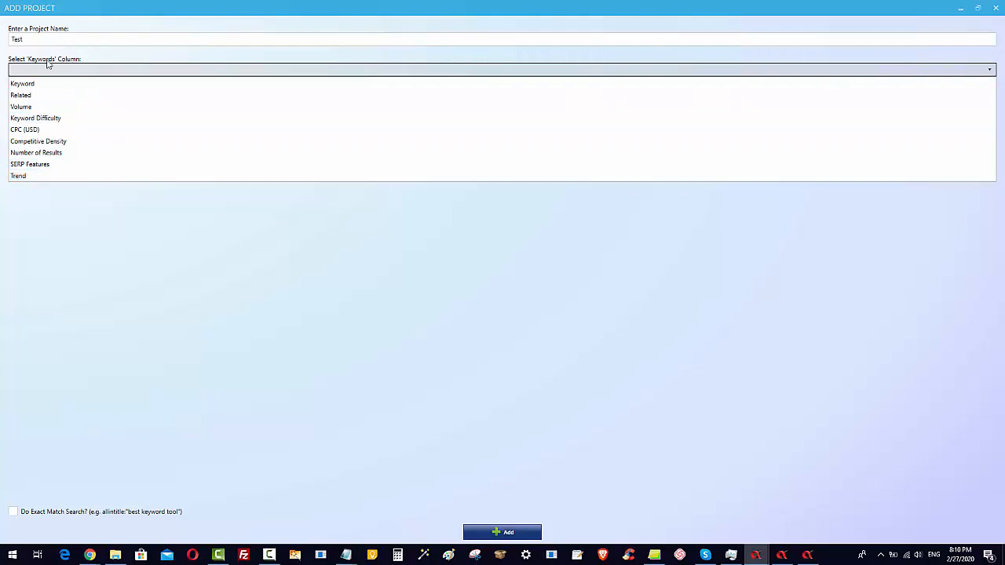
mouse_move(22, 84)
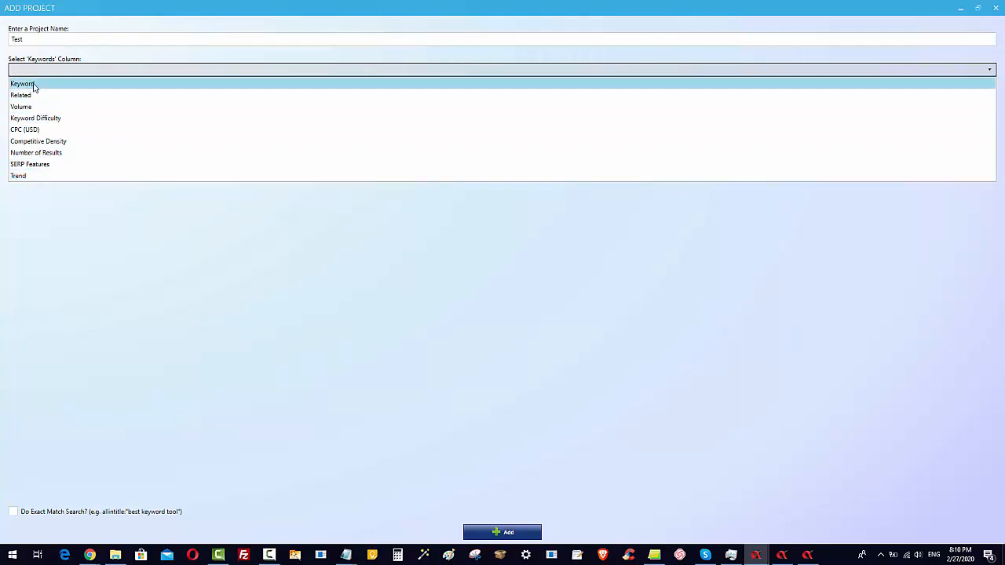
click(22, 84)
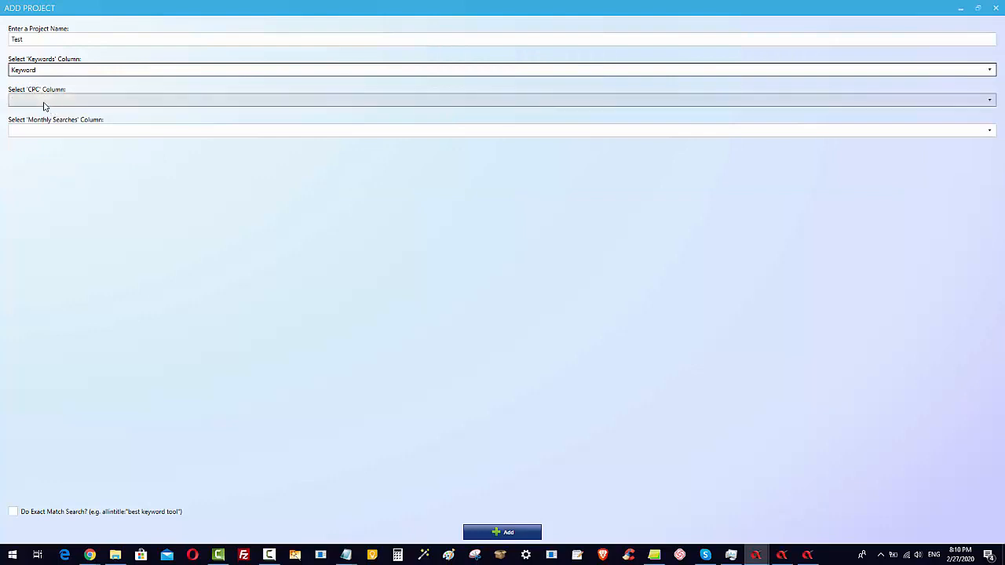
click(502, 100)
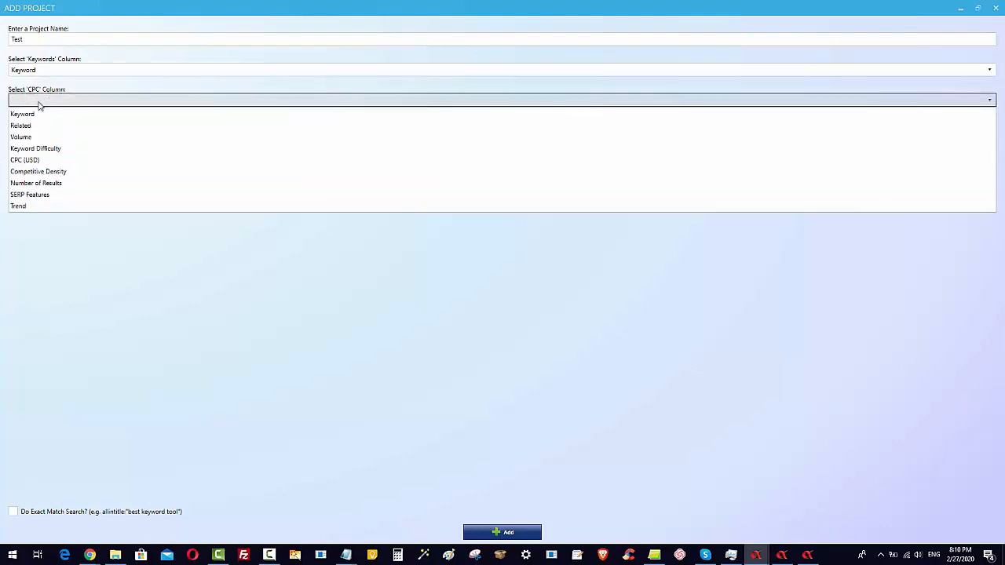
mouse_move(37, 171)
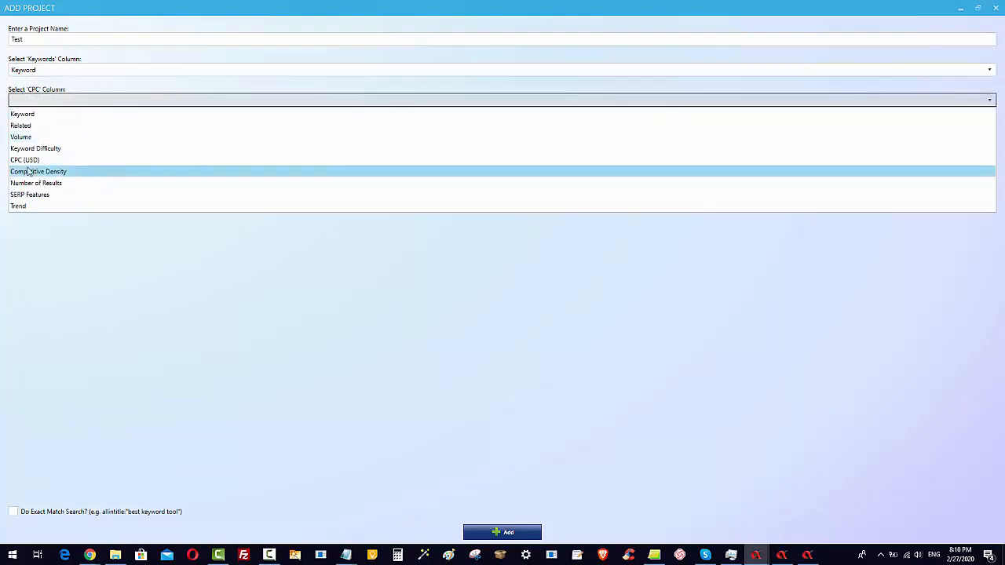
click(25, 160)
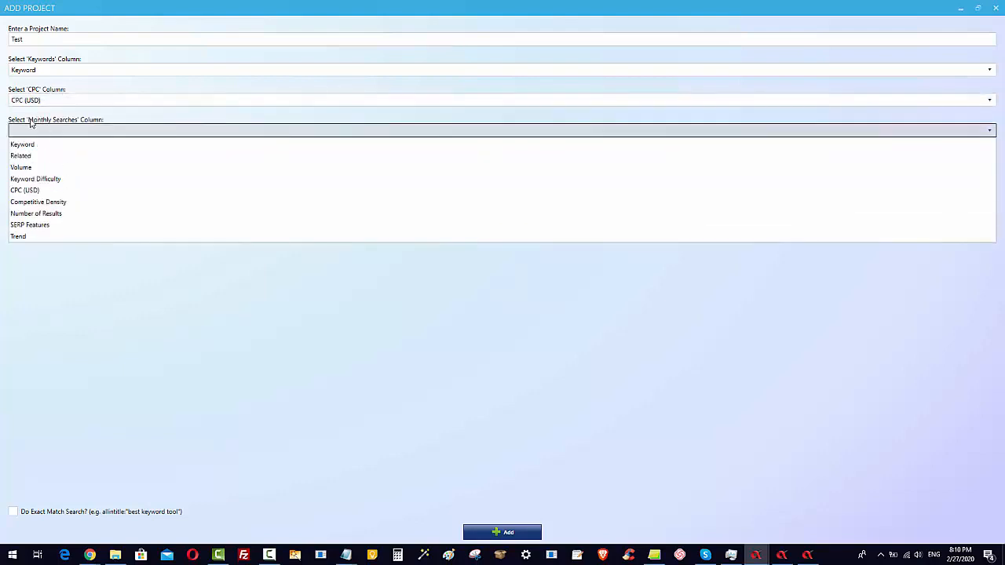
mouse_move(50, 130)
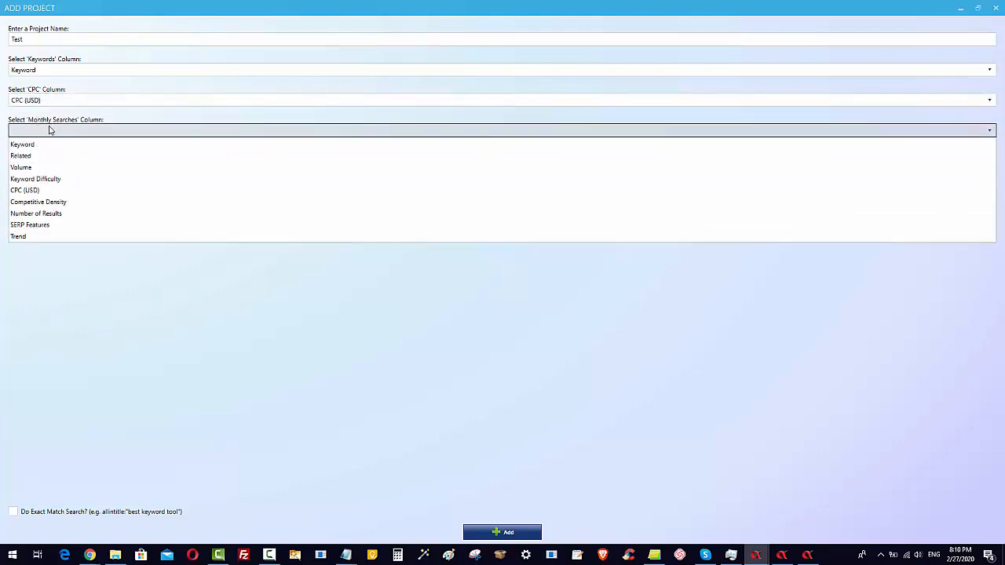
click(21, 167)
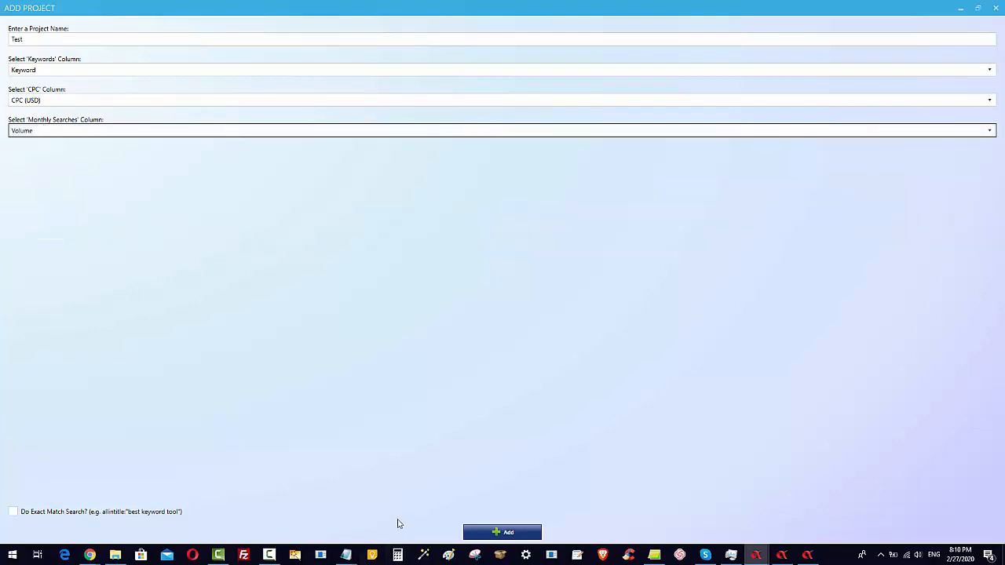
click(502, 532)
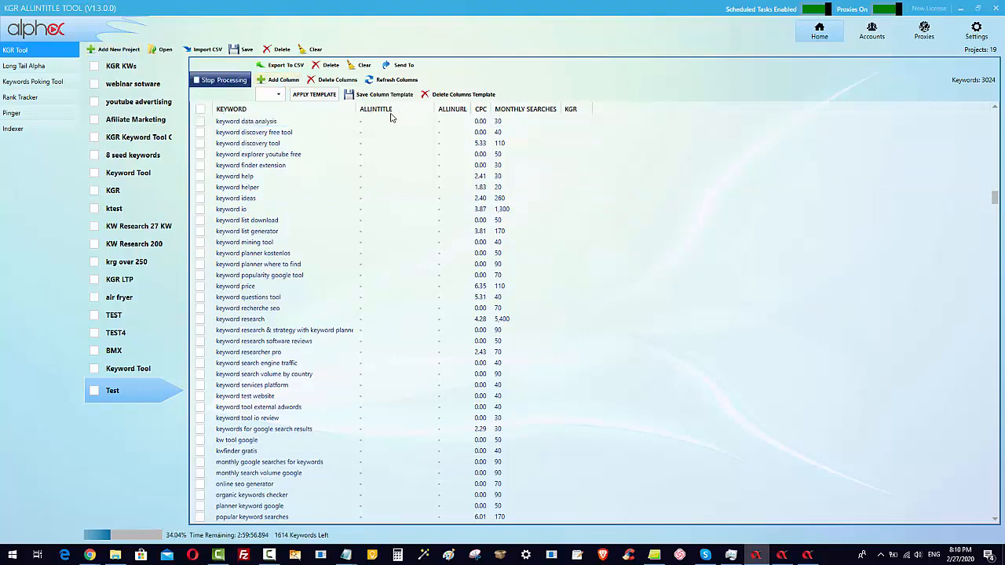
Open the Test project from the project list to view its keyword table.
click(246, 121)
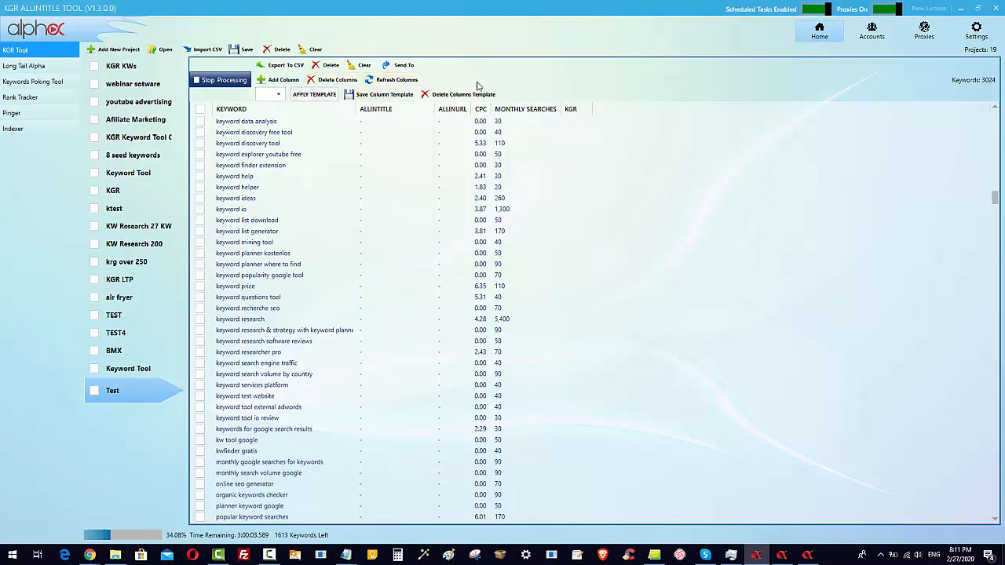
mouse_move(715, 84)
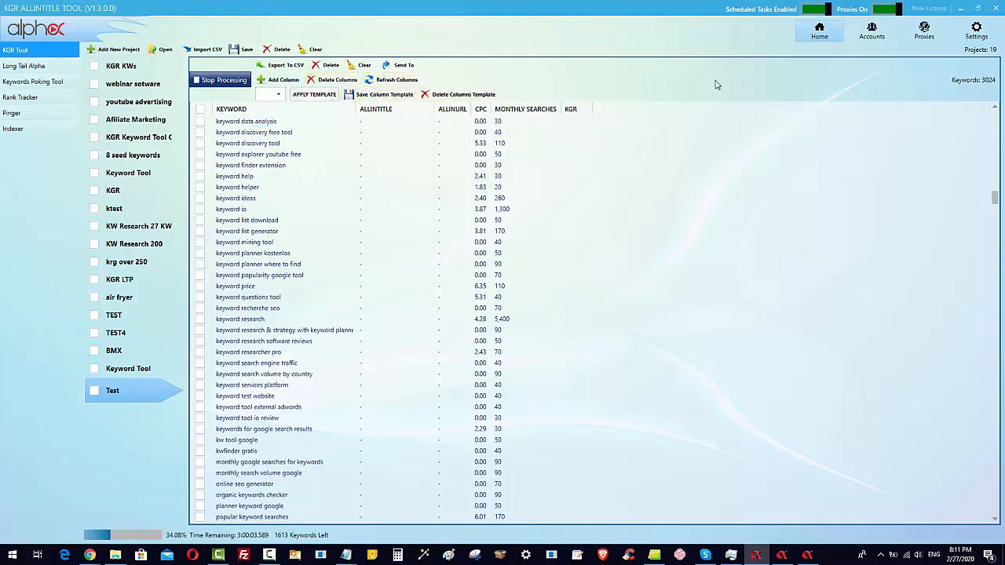
click(246, 121)
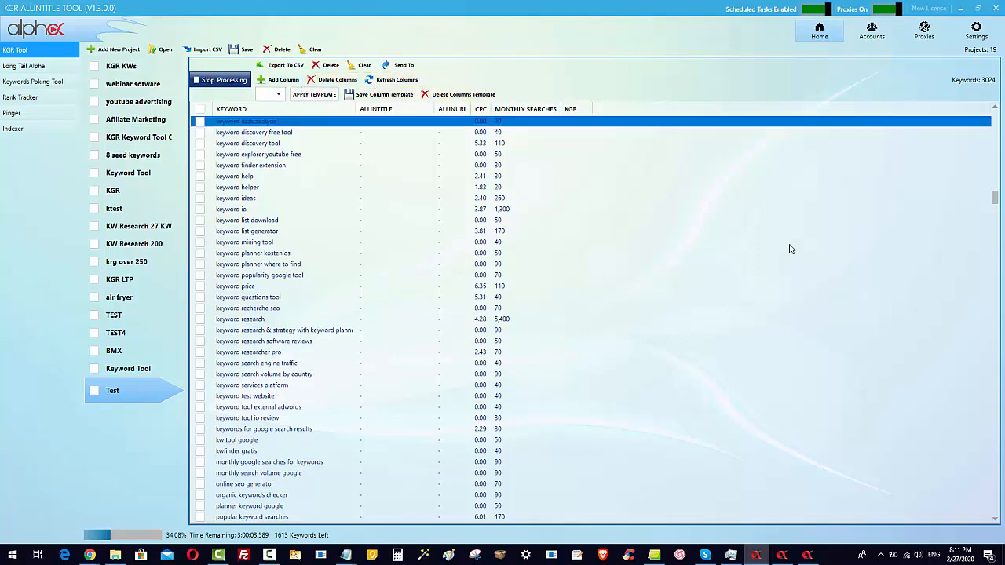